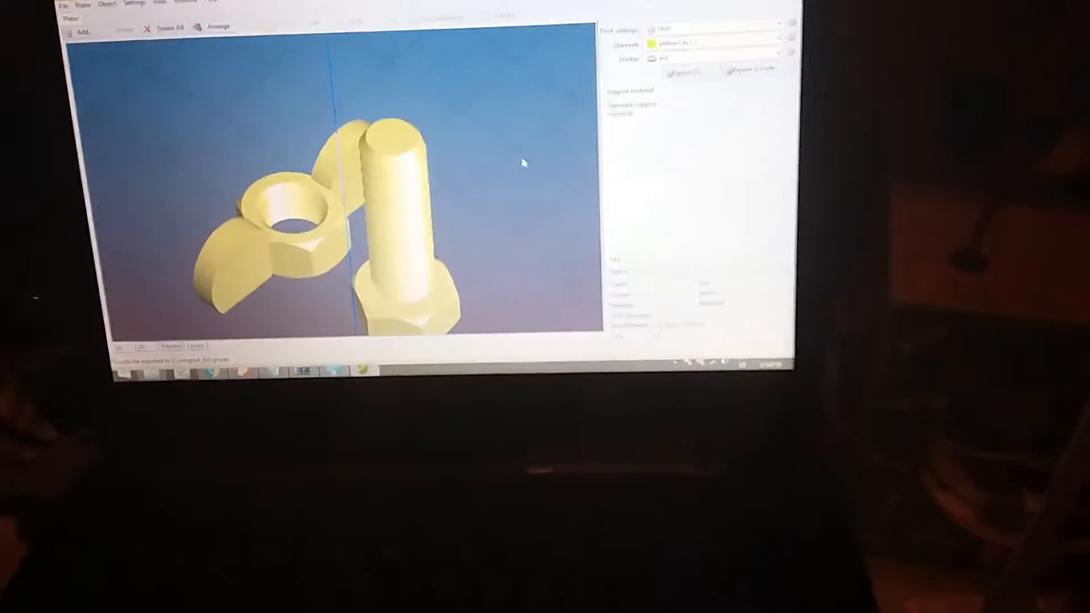
pyautogui.click(389, 250)
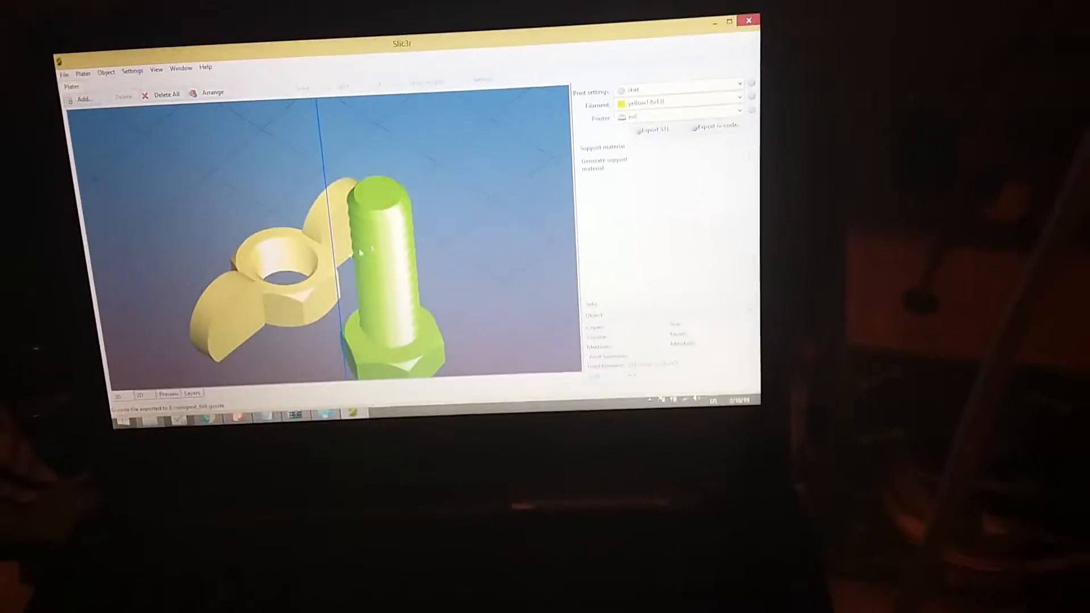